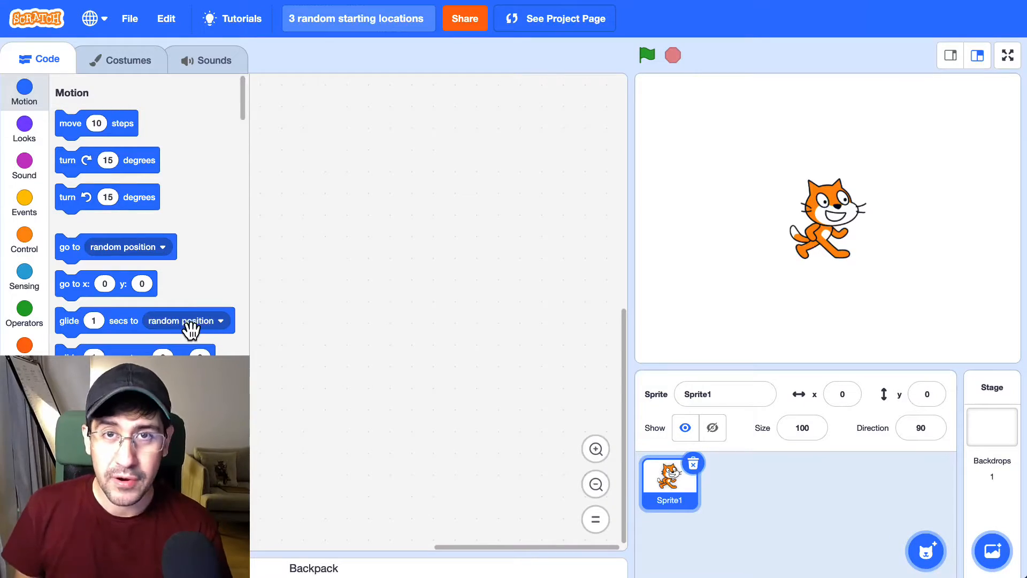
Place a pick random block from Operators into the empty code area, set to 1 to 3.
{"action": "left_click", "coordinate": [24, 312]}
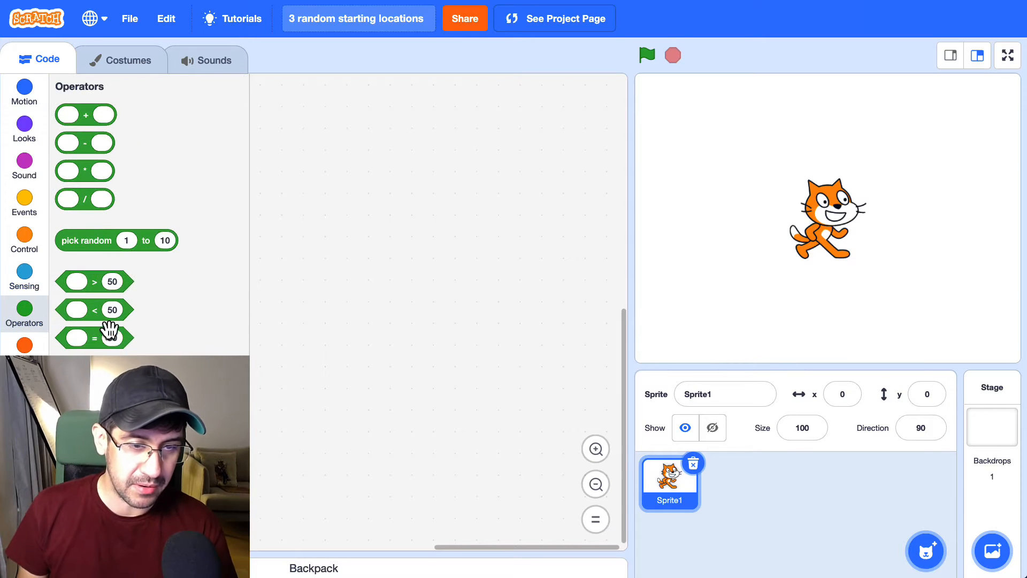
{"action": "left_click_drag", "start_coordinate": [116, 239], "coordinate": [400, 152]}
{"action": "type", "text": "3"}
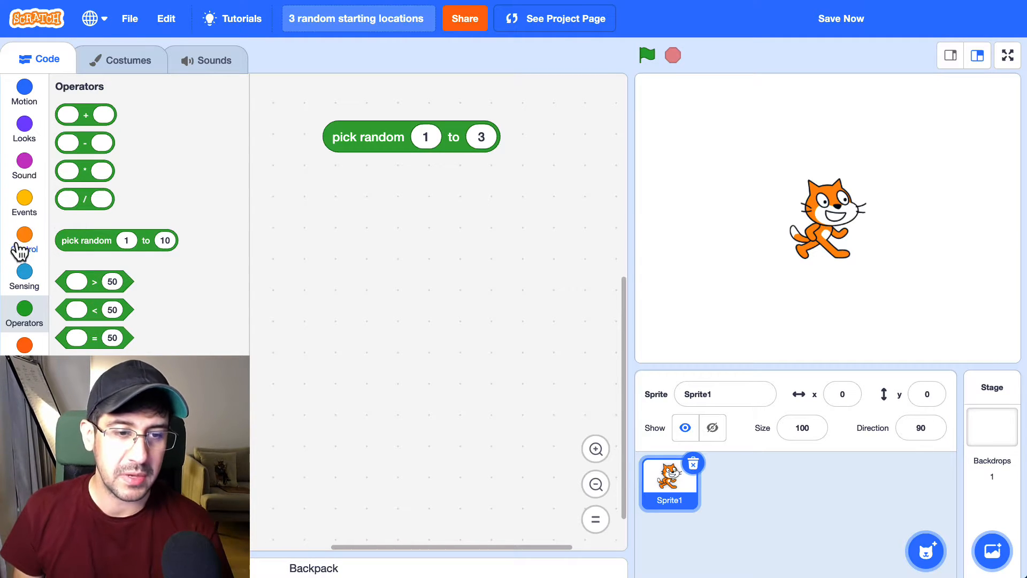
Build an if-else block with a second if-else nested in its else branch.
{"action": "left_click", "coordinate": [24, 241]}
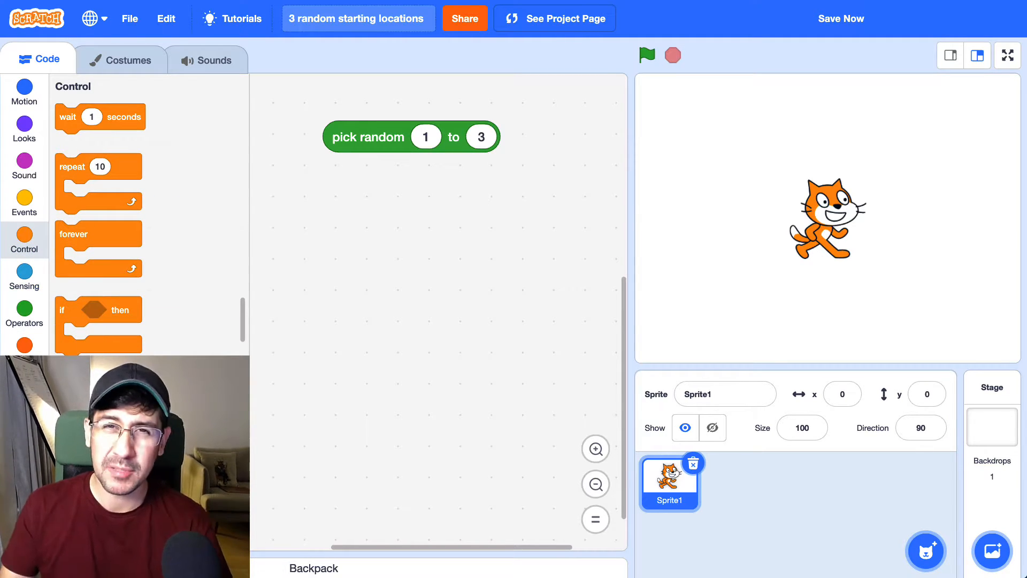
{"action": "scroll", "scroll_direction": "down", "scroll_amount": 3}
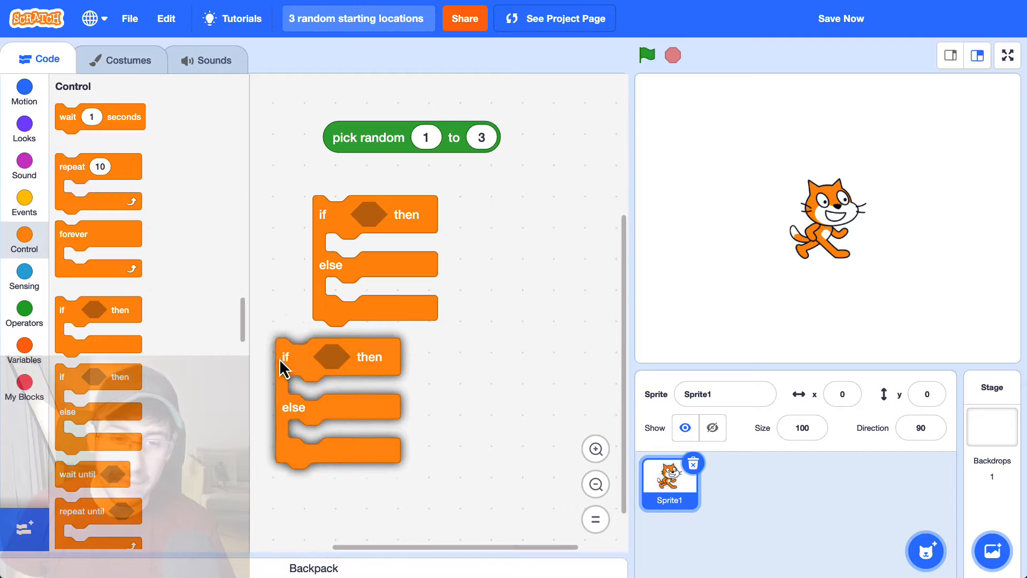
{"action": "left_click_drag", "start_coordinate": [286, 356], "coordinate": [334, 297]}
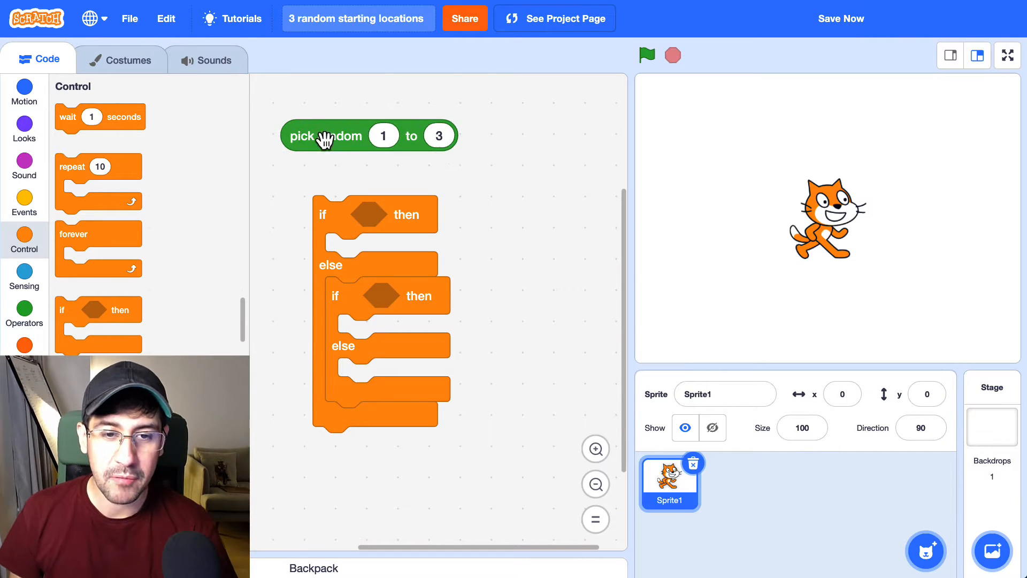
{"action": "mouse_move", "coordinate": [392, 233]}
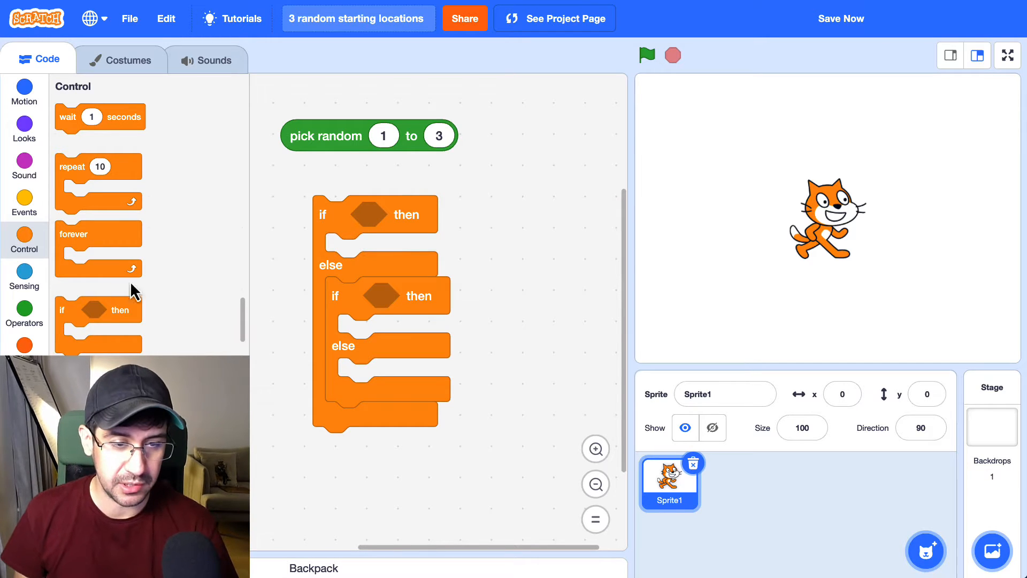
Add = 1 and = 2 conditions and go to x: 0 y: 0 blocks in all three branches.
{"action": "left_click", "coordinate": [24, 309]}
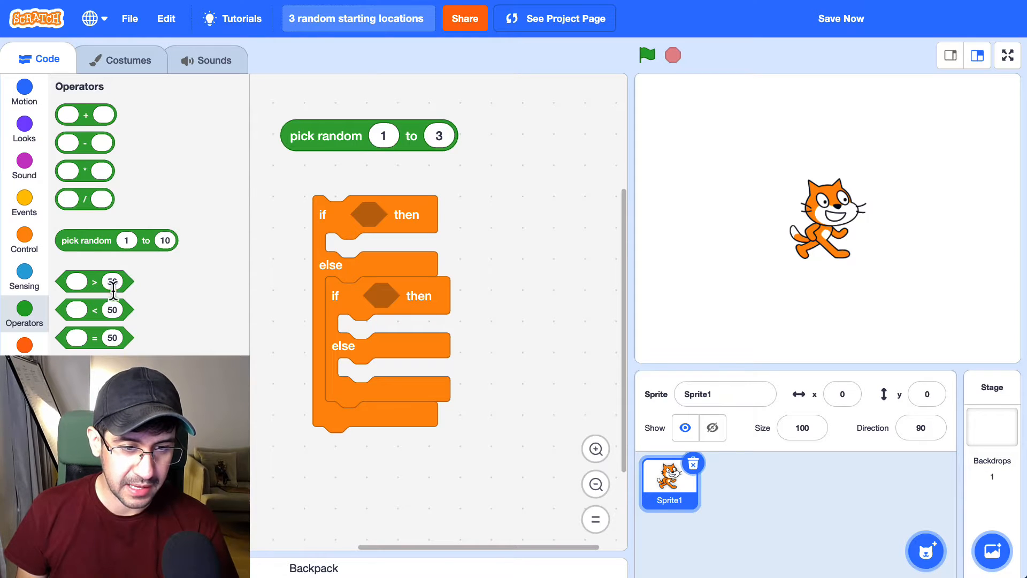
{"action": "left_click_drag", "start_coordinate": [94, 282], "coordinate": [377, 214]}
{"action": "type", "text": "1"}
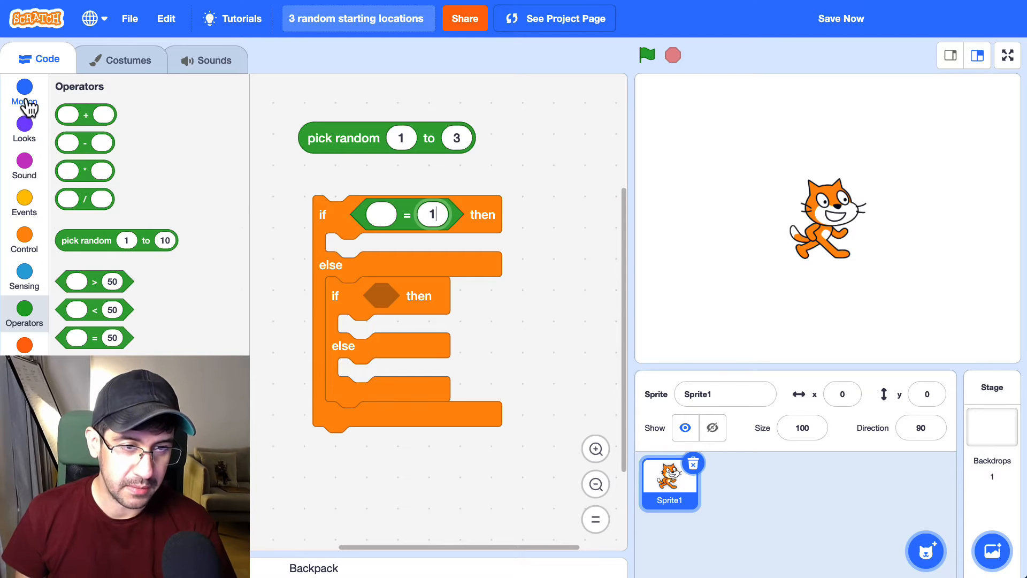
{"action": "left_click", "coordinate": [24, 95]}
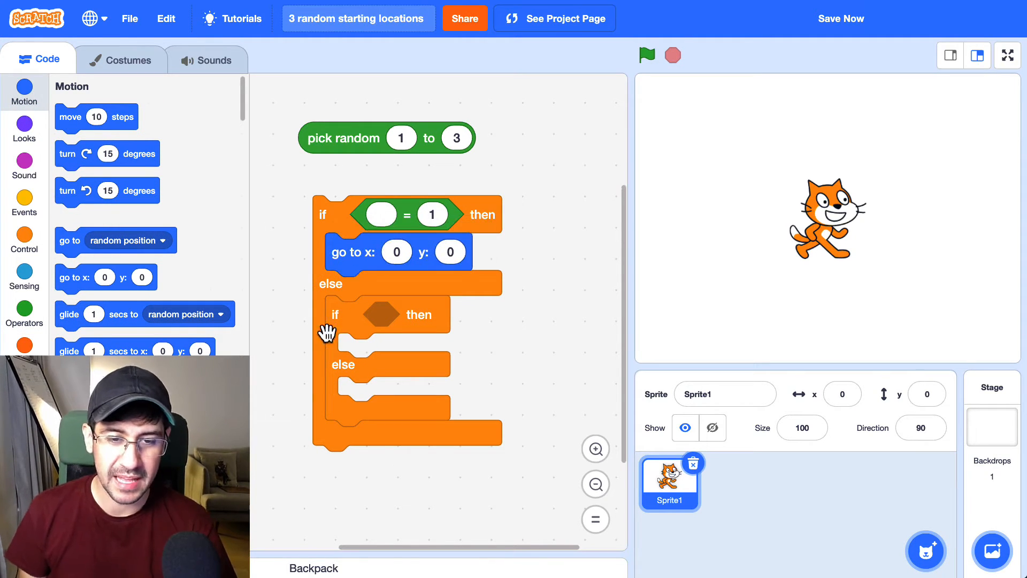
{"action": "mouse_move", "coordinate": [12, 309]}
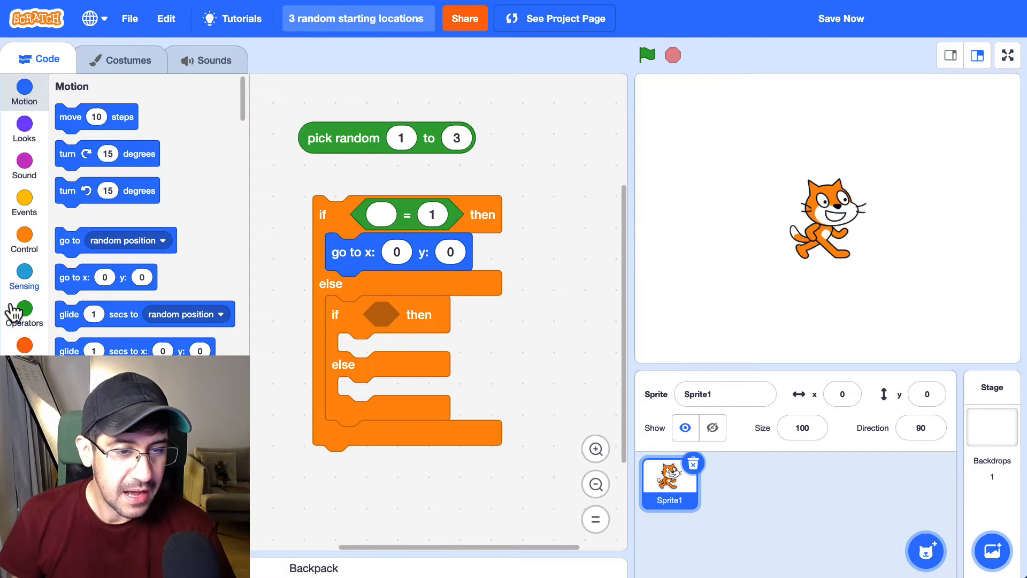
{"action": "left_click", "coordinate": [24, 312]}
{"action": "type", "text": "2"}
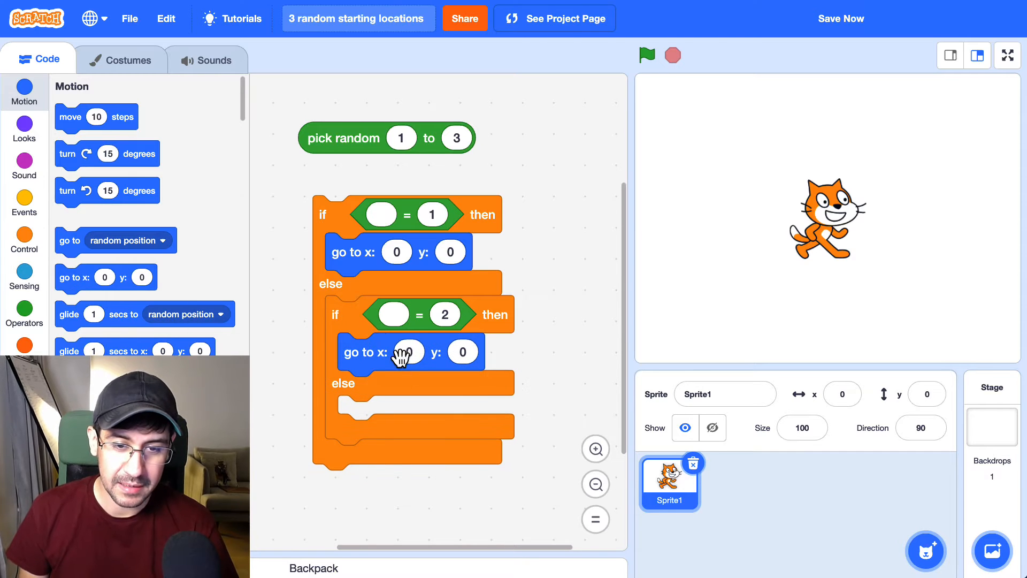
{"action": "mouse_move", "coordinate": [190, 283]}
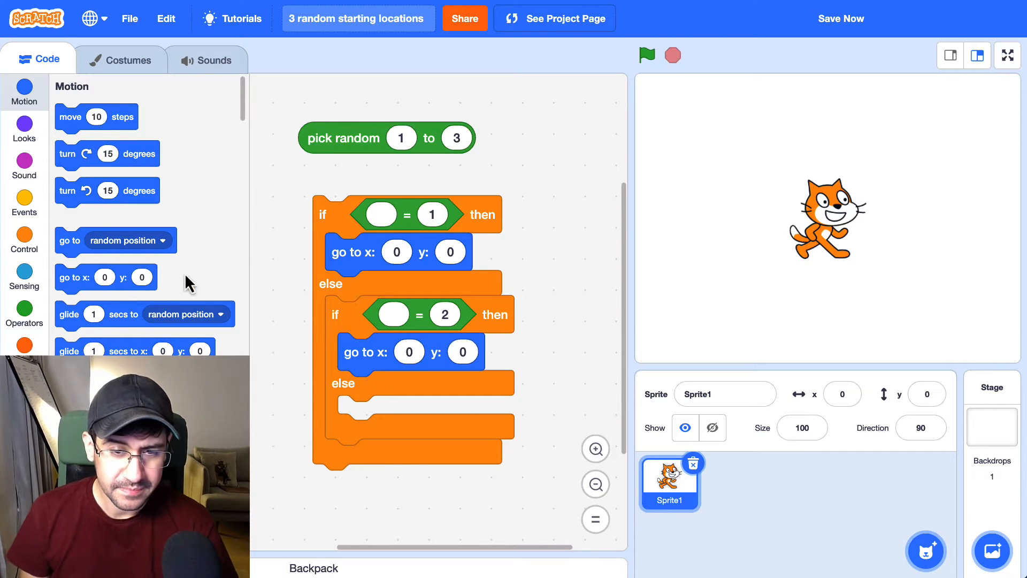
{"action": "mouse_move", "coordinate": [386, 327]}
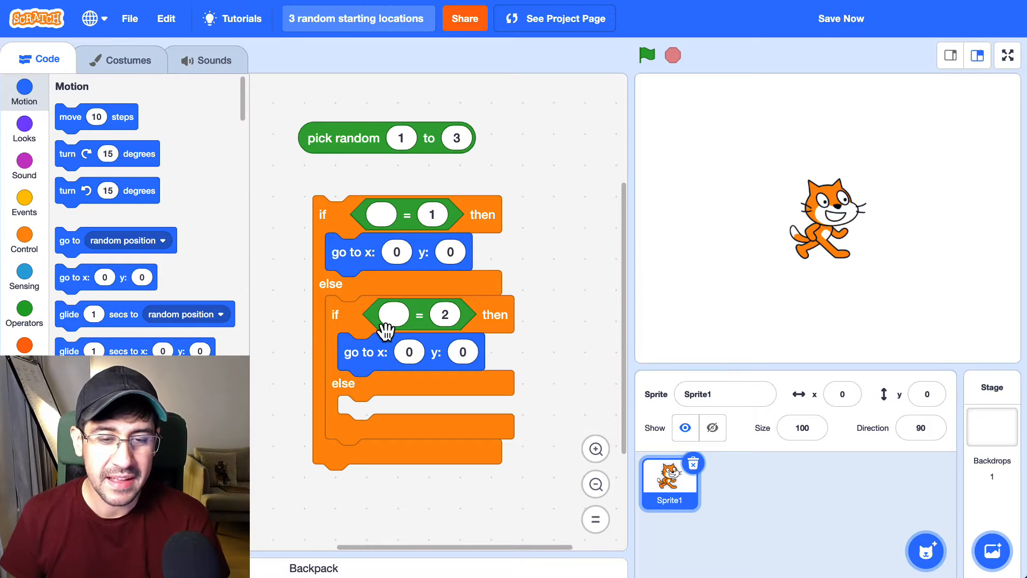
{"action": "mouse_move", "coordinate": [360, 420]}
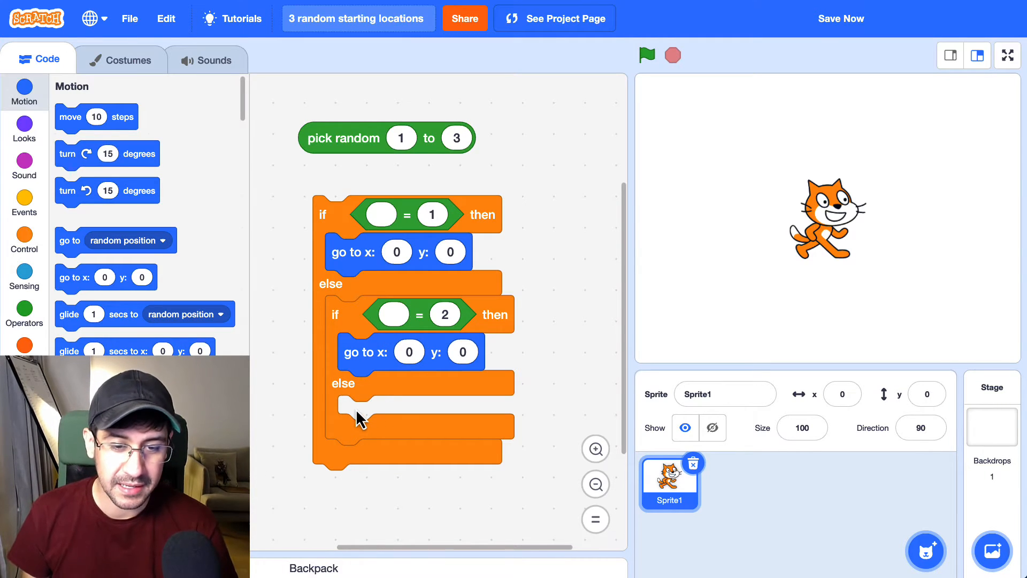
{"action": "mouse_move", "coordinate": [36, 294]}
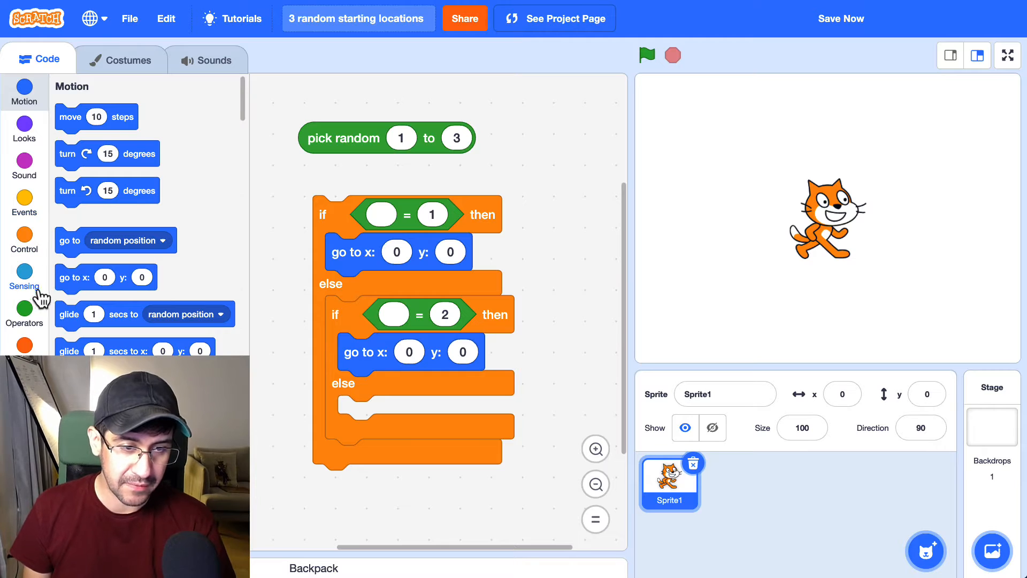
{"action": "left_click", "coordinate": [24, 313]}
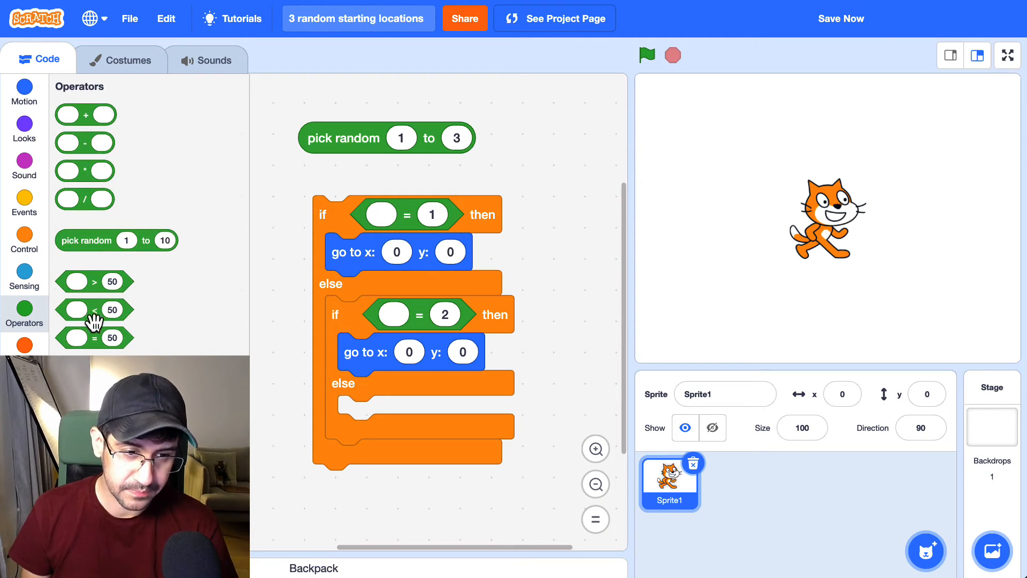
{"action": "mouse_move", "coordinate": [123, 323]}
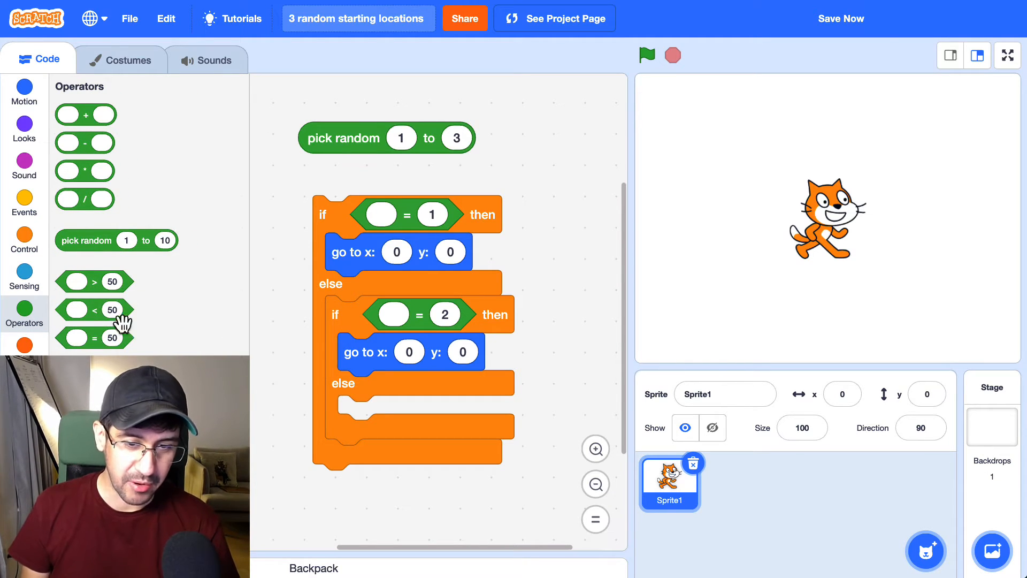
{"action": "left_click", "coordinate": [24, 91]}
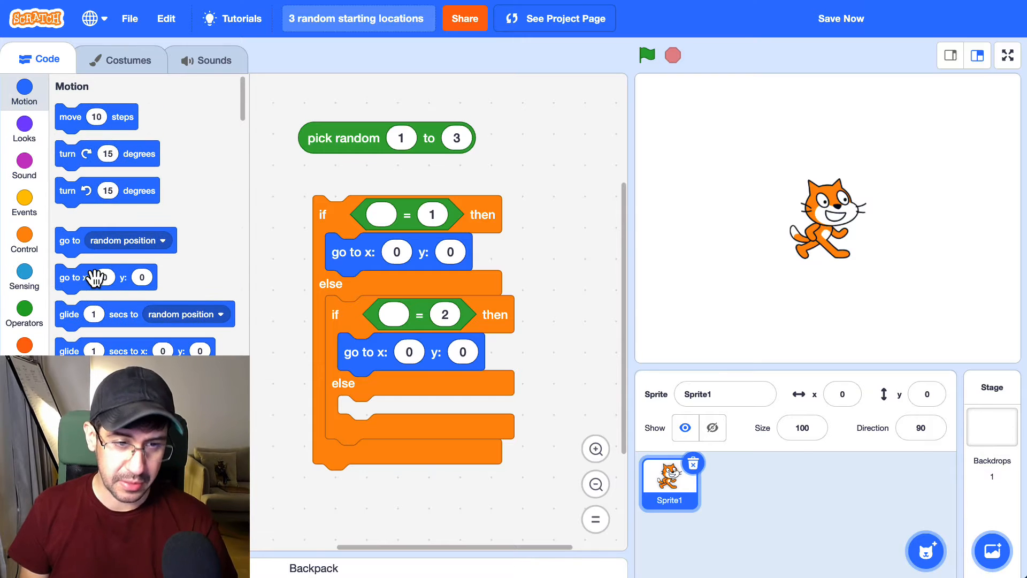
{"action": "left_click_drag", "start_coordinate": [95, 277], "coordinate": [364, 414]}
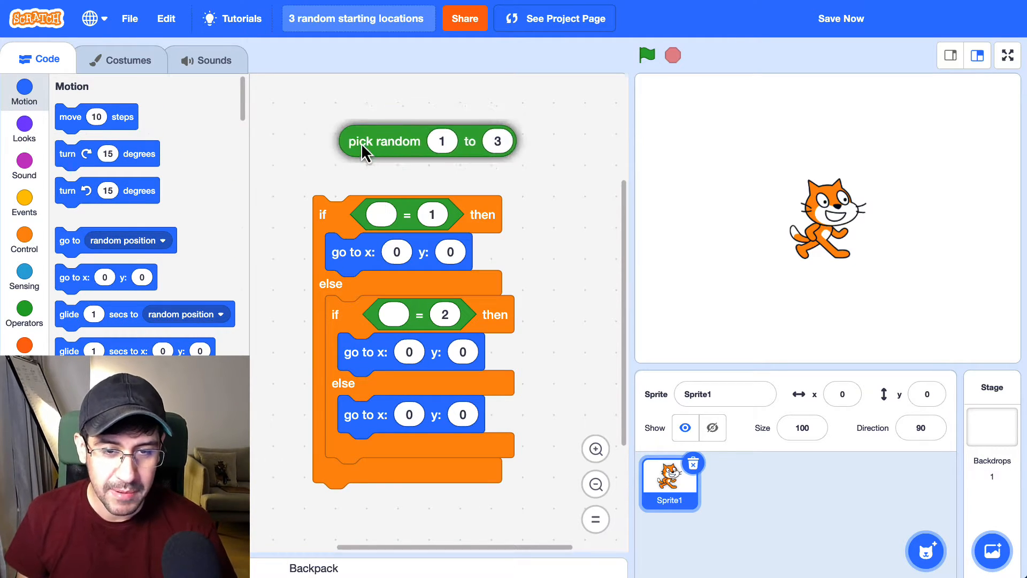
Create a variable named 'random number from 1 to 3'.
{"action": "left_click_drag", "start_coordinate": [383, 141], "coordinate": [364, 118]}
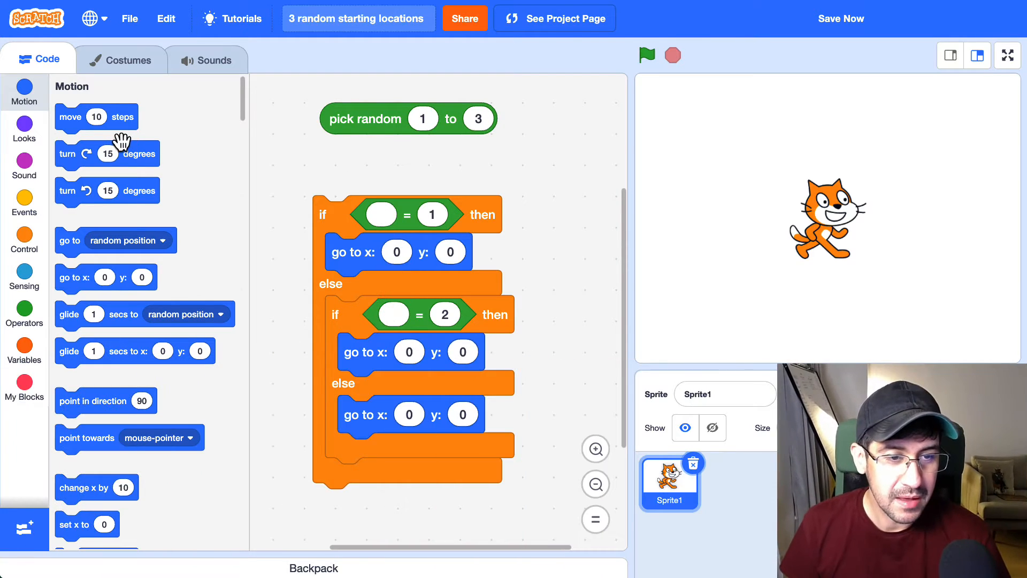
{"action": "left_click", "coordinate": [24, 344]}
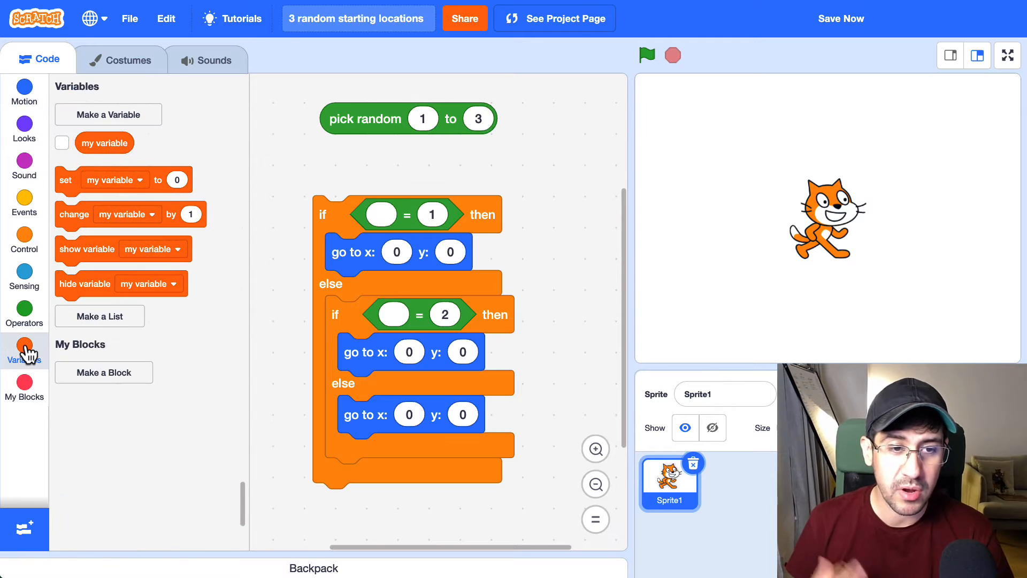
{"action": "left_click", "coordinate": [108, 114]}
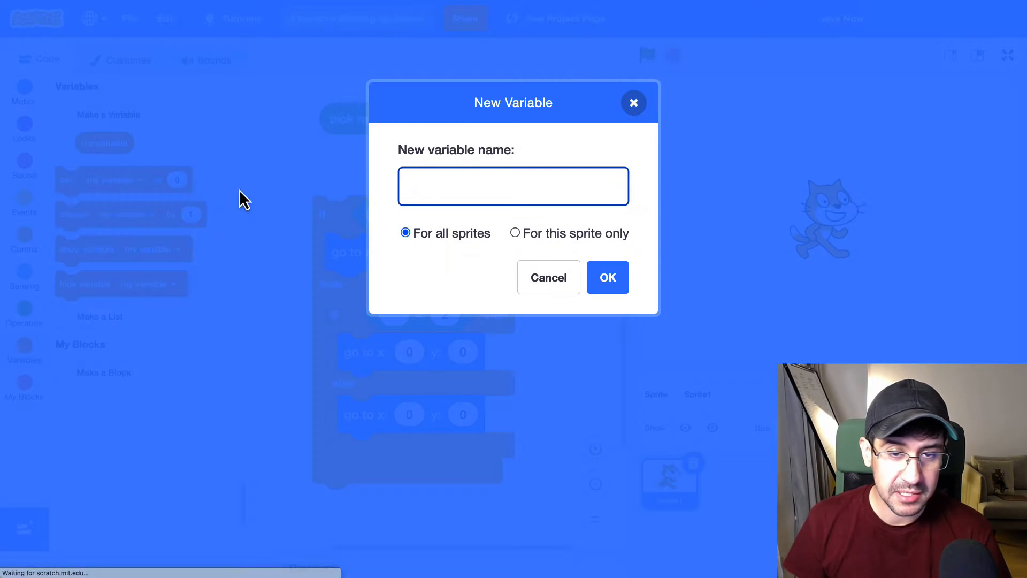
{"action": "type", "text": "random number from 1 t"}
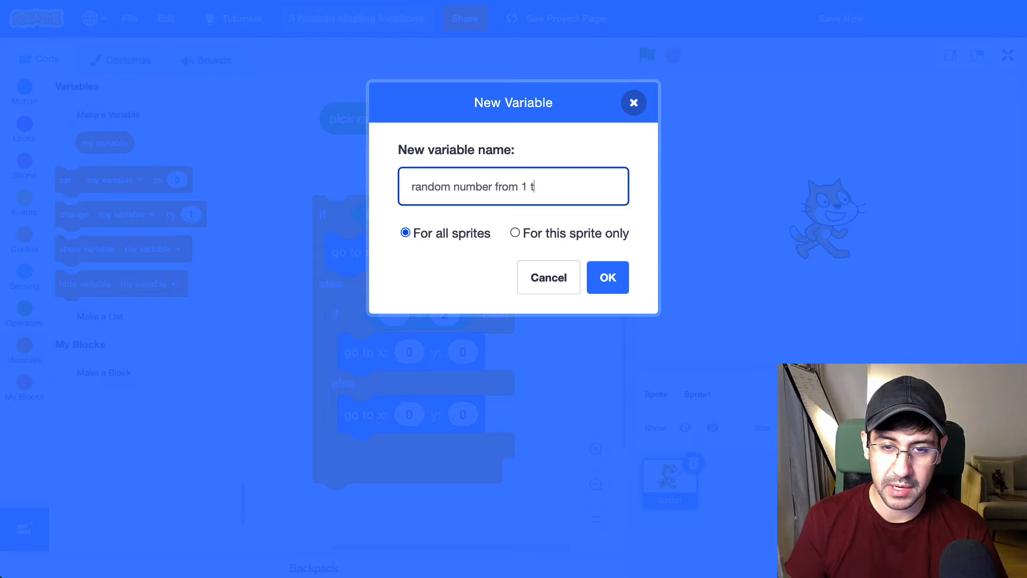
{"action": "left_click", "coordinate": [606, 277]}
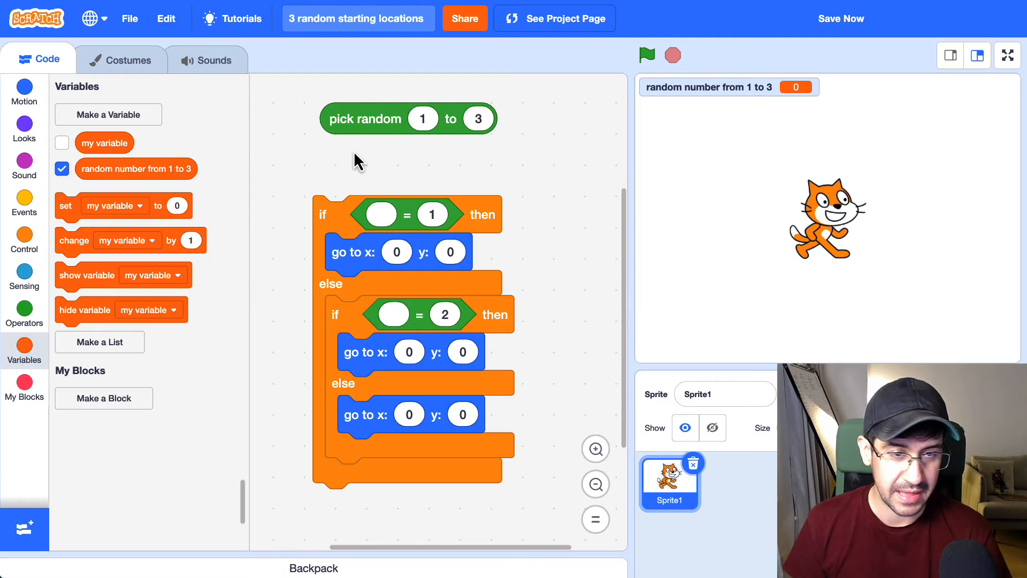
Attach a set block for 'random number from 1 to 3' above the if-else chain.
{"action": "left_click_drag", "start_coordinate": [66, 205], "coordinate": [280, 156]}
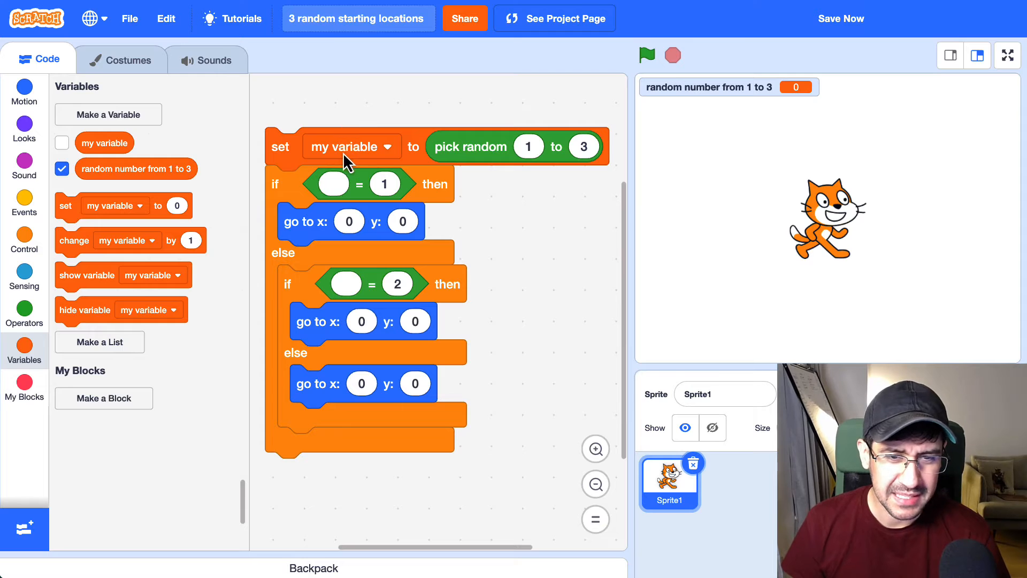
{"action": "left_click", "coordinate": [351, 146]}
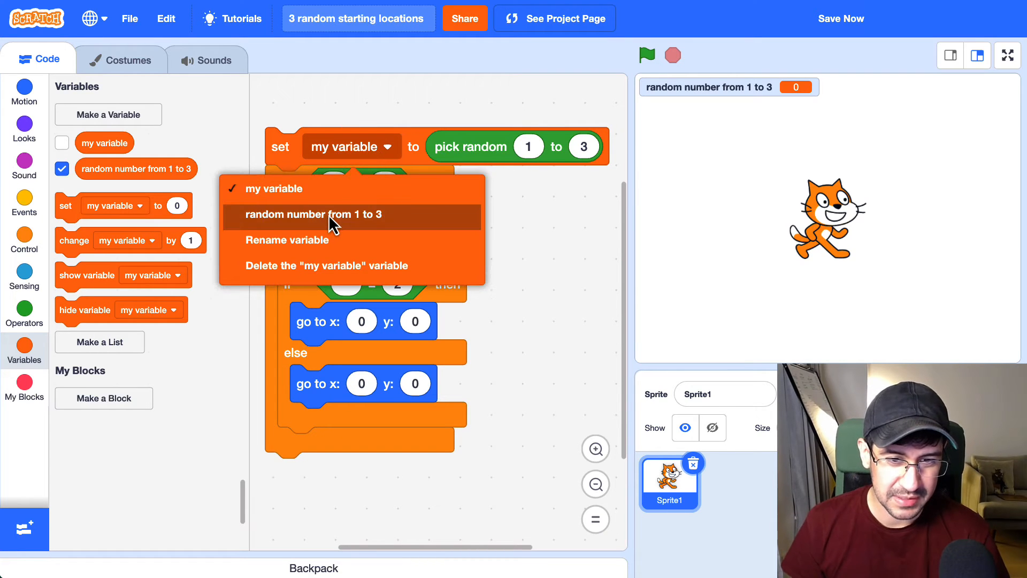
{"action": "left_click", "coordinate": [315, 214]}
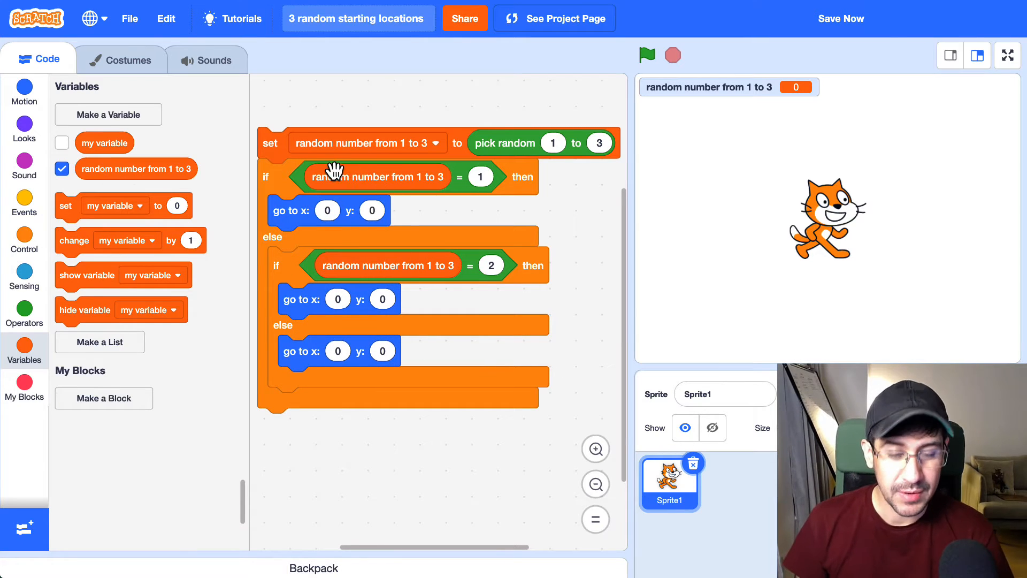
{"action": "mouse_move", "coordinate": [439, 180]}
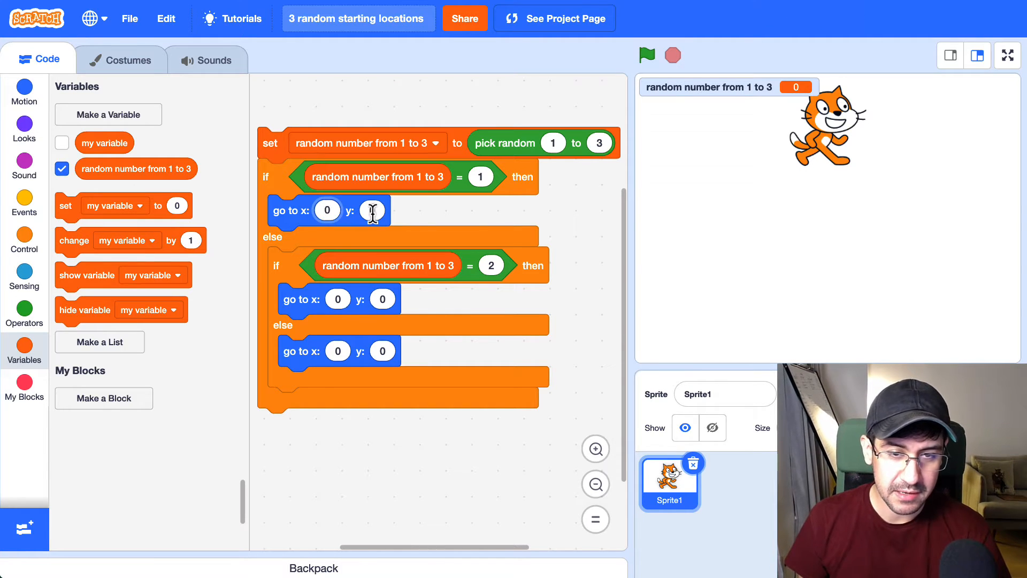
Set the go-to positions to (0, 116), (-185, -120) and (185, -120).
{"action": "type", "text": "1"}
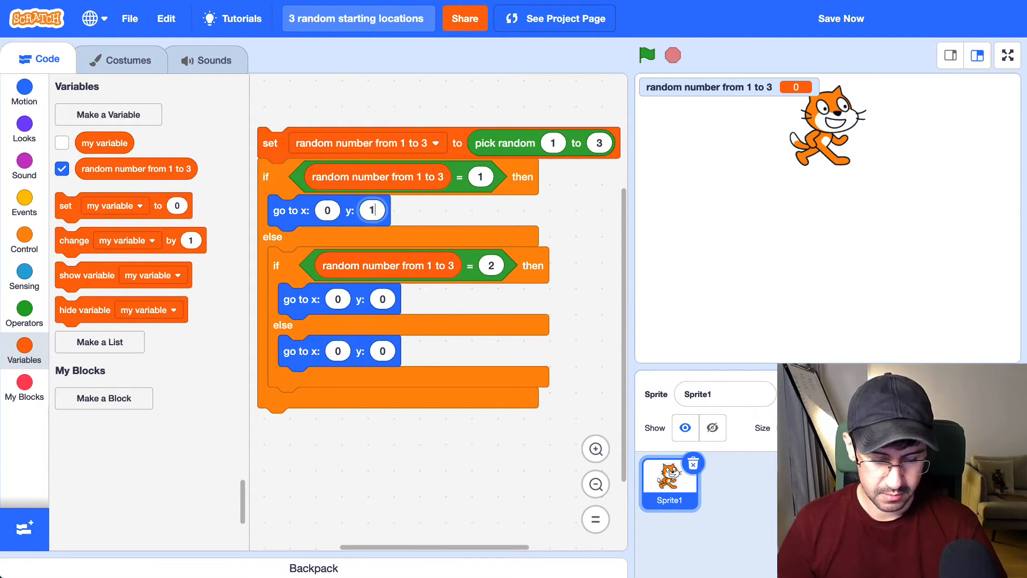
{"action": "type", "text": "16"}
{"action": "left_click", "coordinate": [338, 299]}
{"action": "type", "text": "-"}
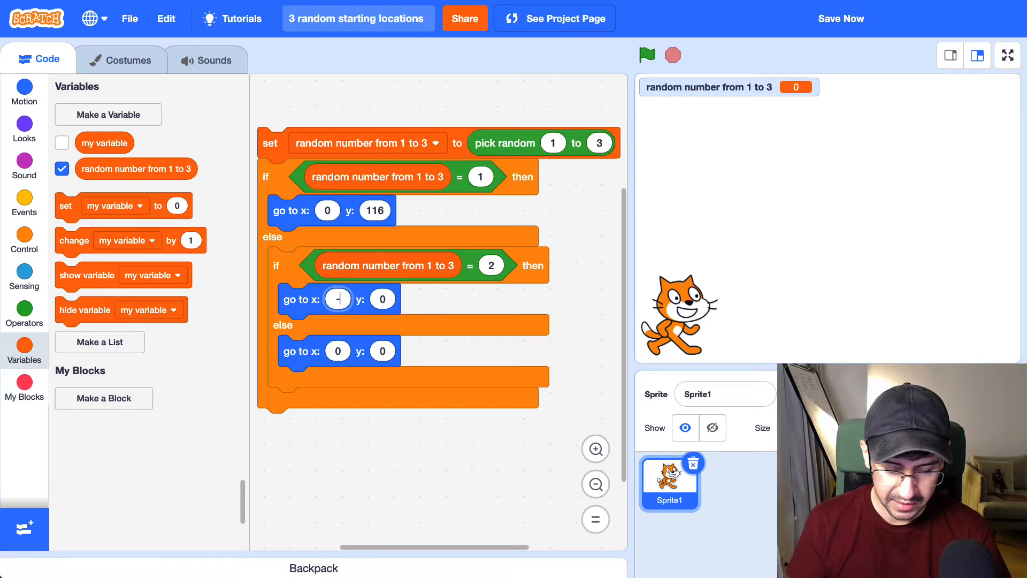
{"action": "type", "text": "185"}
{"action": "left_click", "coordinate": [383, 298]}
{"action": "type", "text": "-120"}
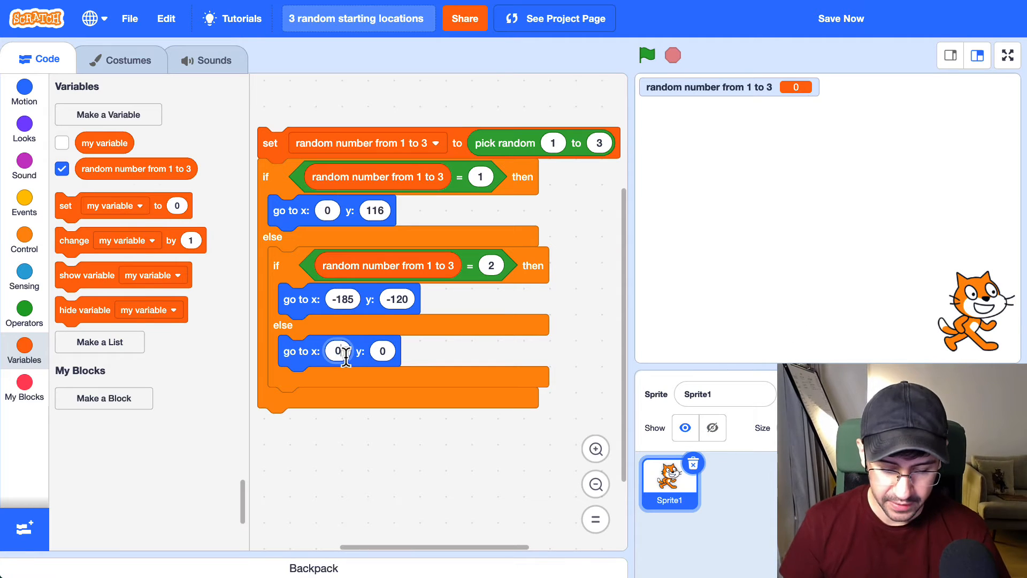
{"action": "type", "text": "185"}
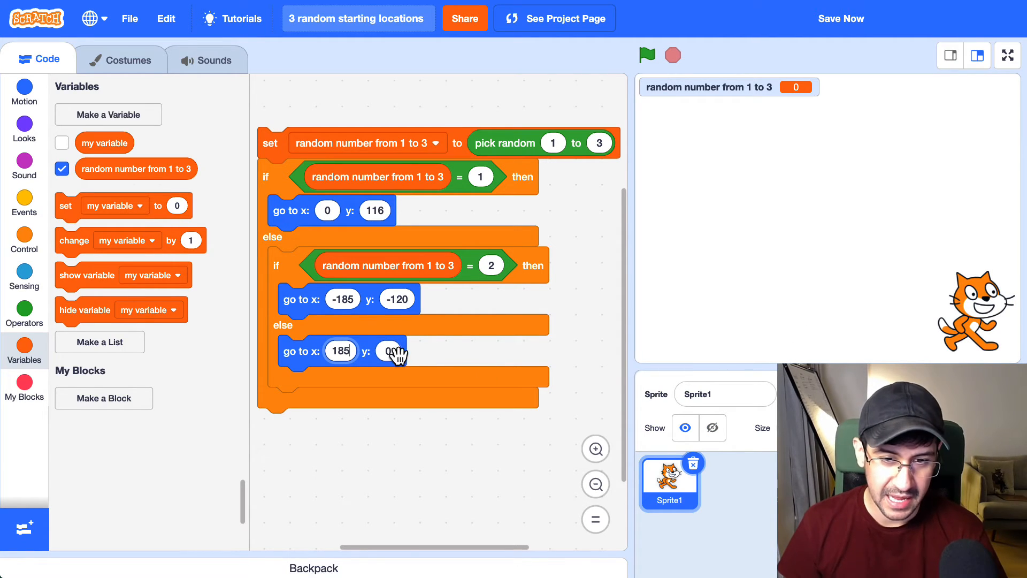
{"action": "type", "text": "-120"}
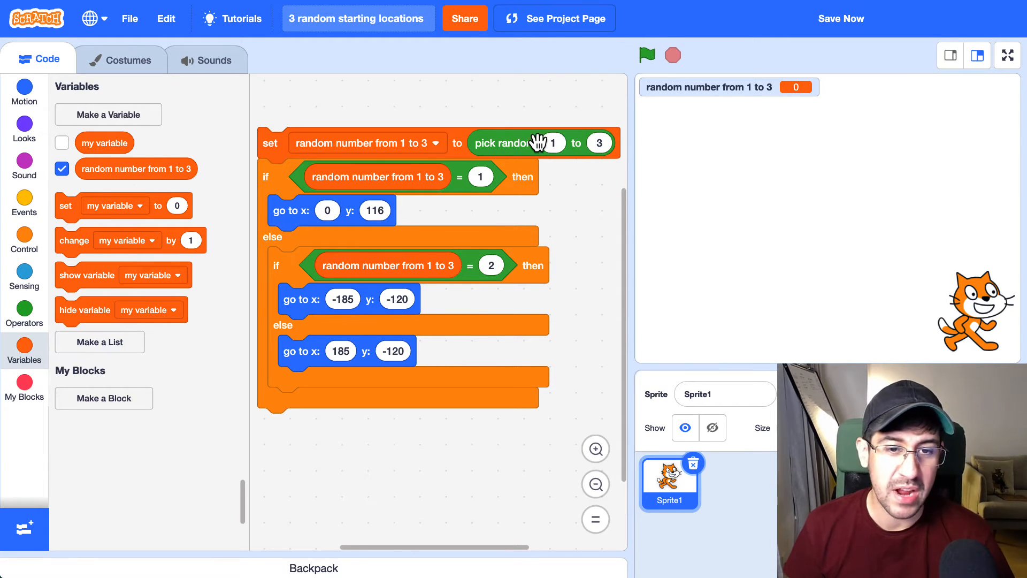
{"action": "mouse_move", "coordinate": [476, 213]}
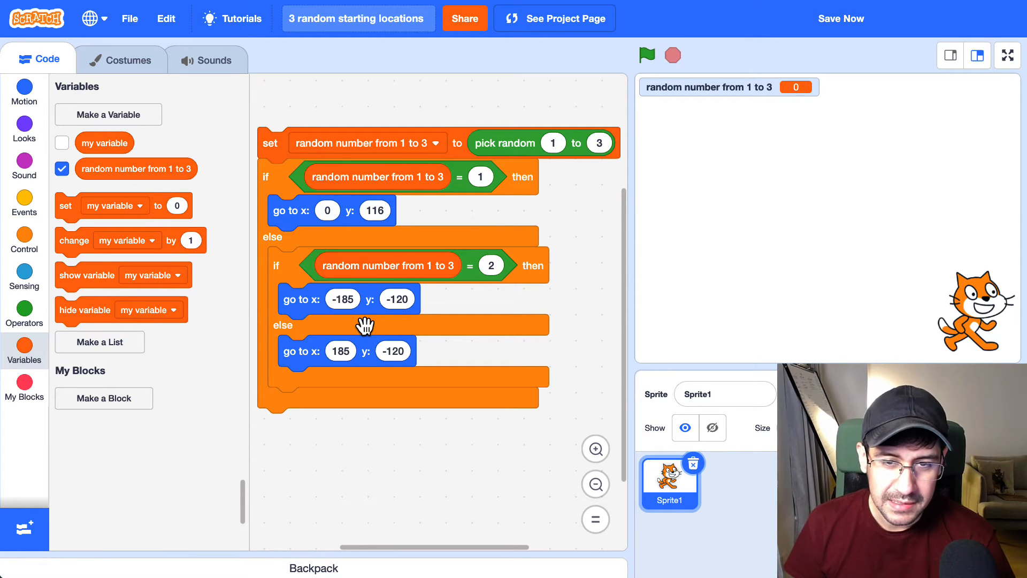
{"action": "mouse_move", "coordinate": [274, 145]}
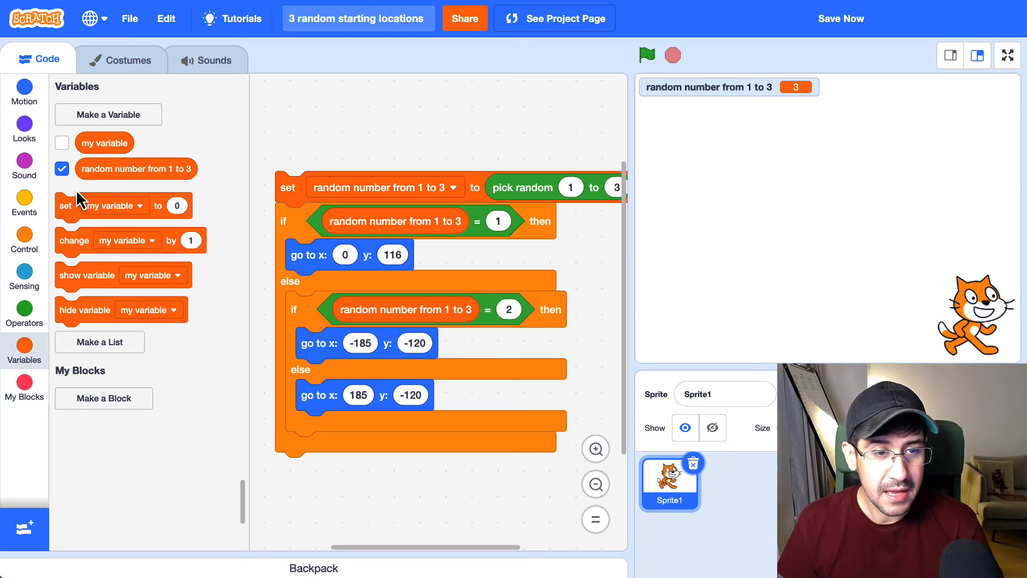
Put a when green flag clicked hat block on top of the script.
{"action": "left_click", "coordinate": [24, 198]}
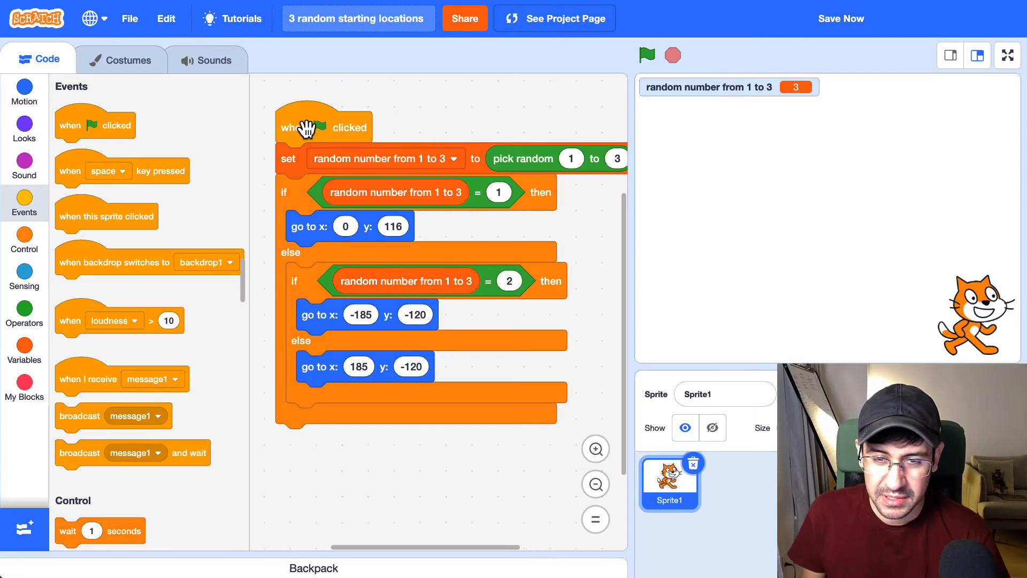
{"action": "mouse_move", "coordinate": [321, 167]}
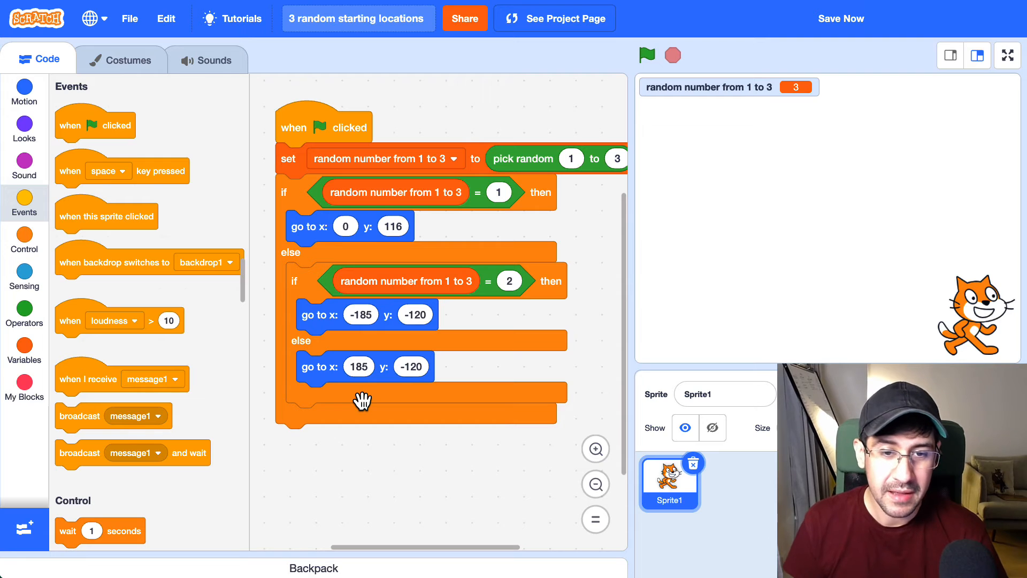
{"action": "mouse_move", "coordinate": [311, 218]}
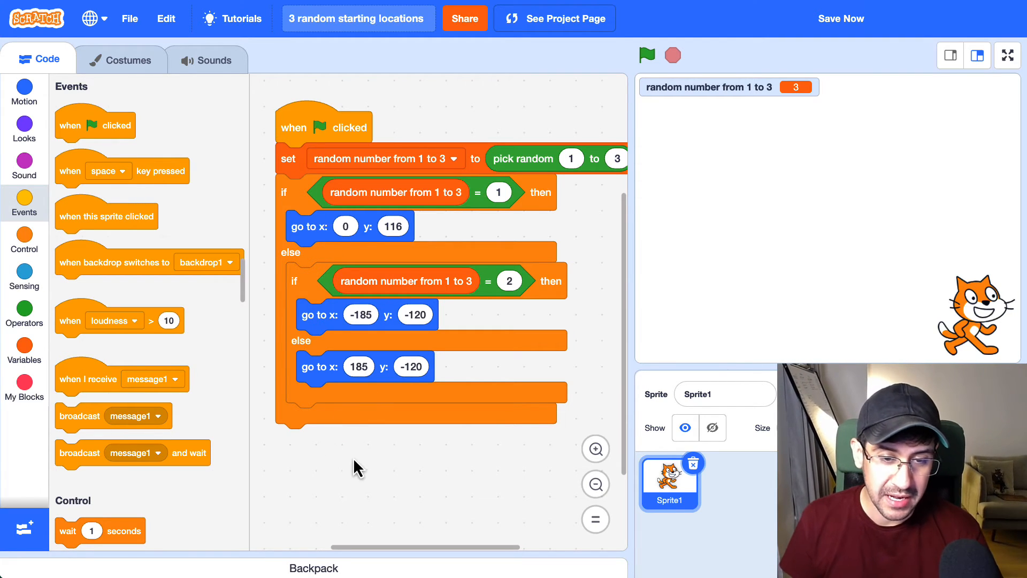
{"action": "mouse_move", "coordinate": [326, 508]}
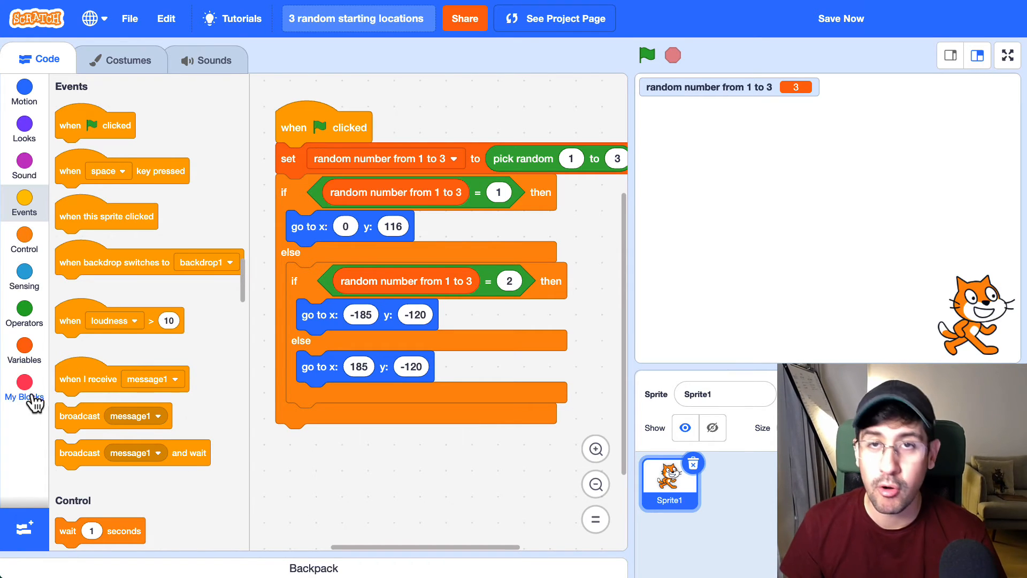
{"action": "left_click", "coordinate": [24, 385]}
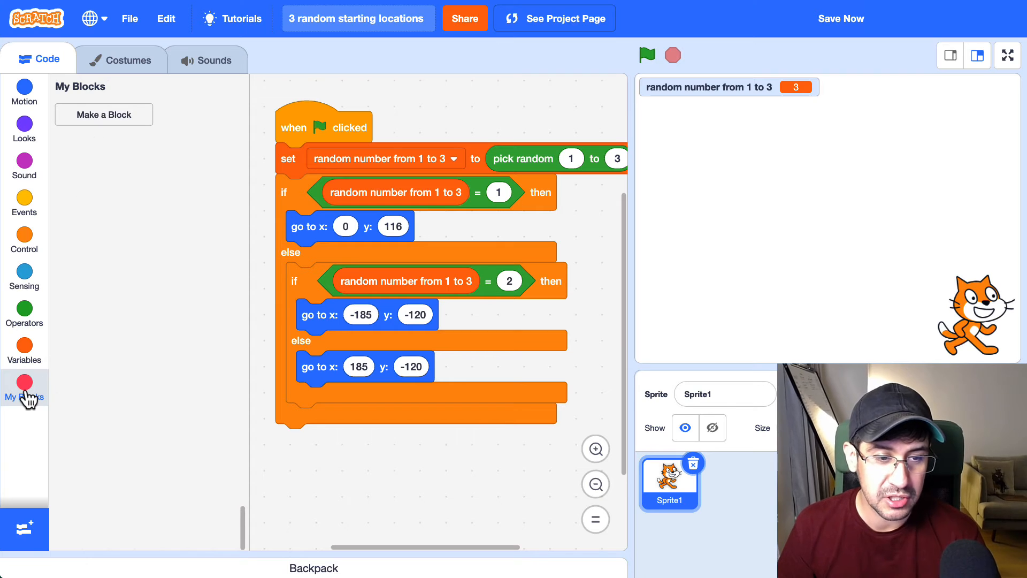
Make a custom block named 'random position 1-3'.
{"action": "left_click", "coordinate": [102, 114]}
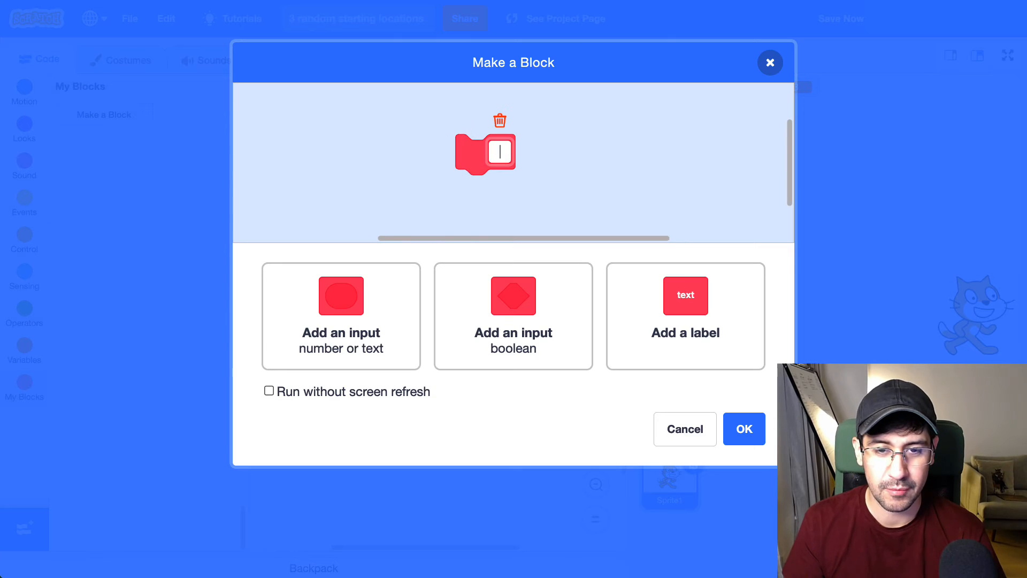
{"action": "type", "text": "random position 1-3"}
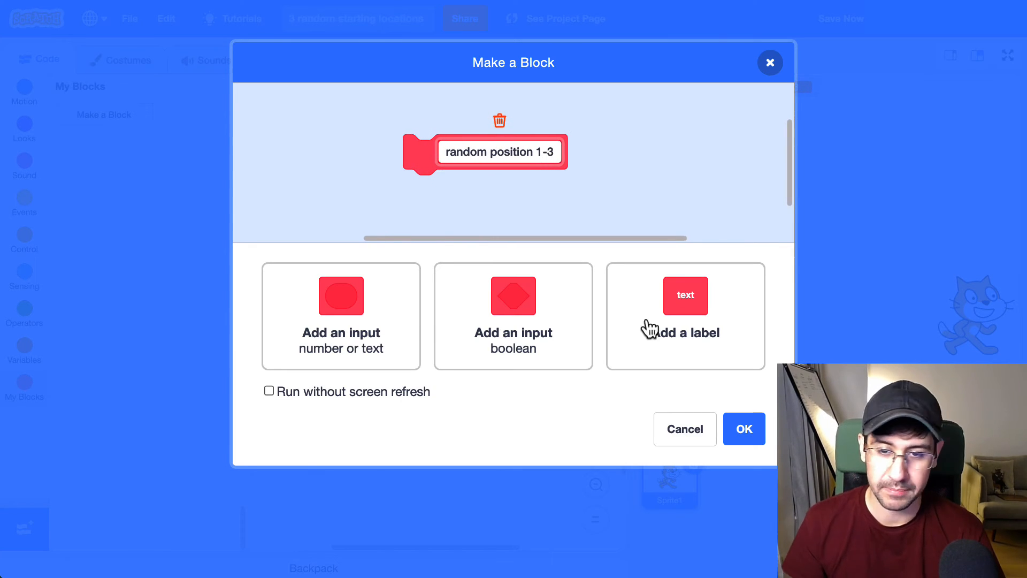
{"action": "left_click", "coordinate": [743, 429]}
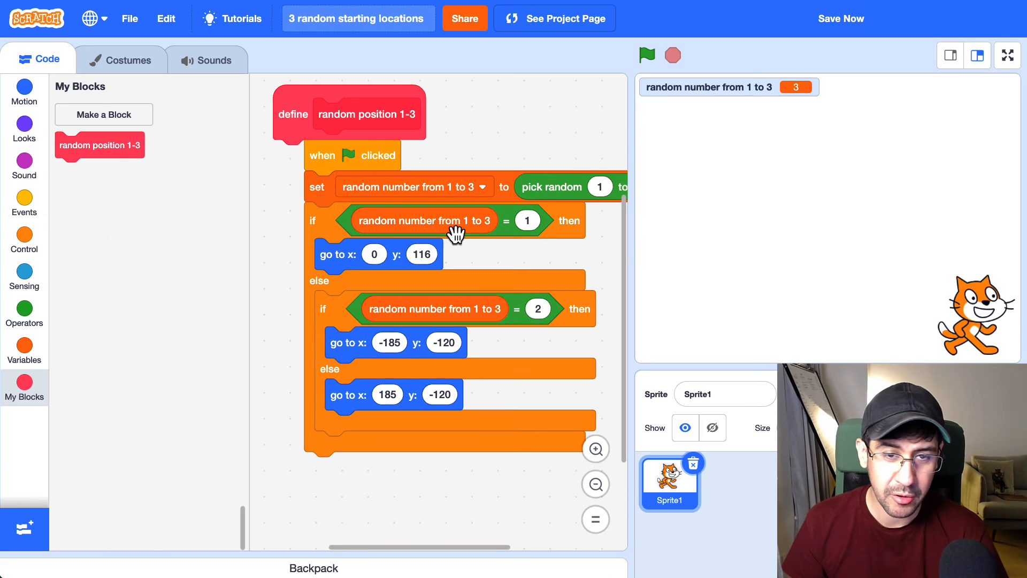
Separate the green flag hat into its own script that calls random position 1-3.
{"action": "scroll", "scroll_direction": "down", "scroll_amount": 3}
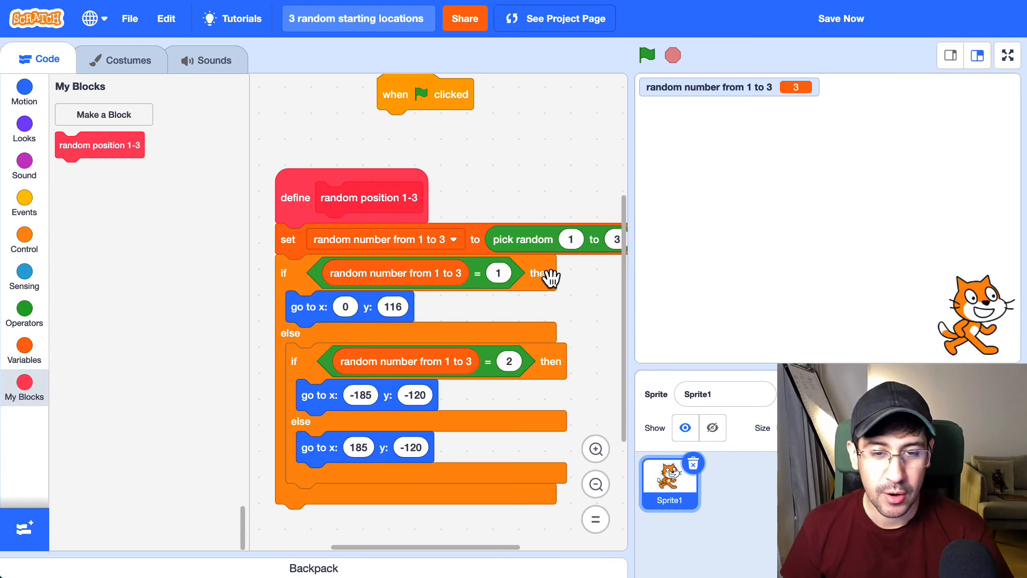
{"action": "mouse_move", "coordinate": [432, 212]}
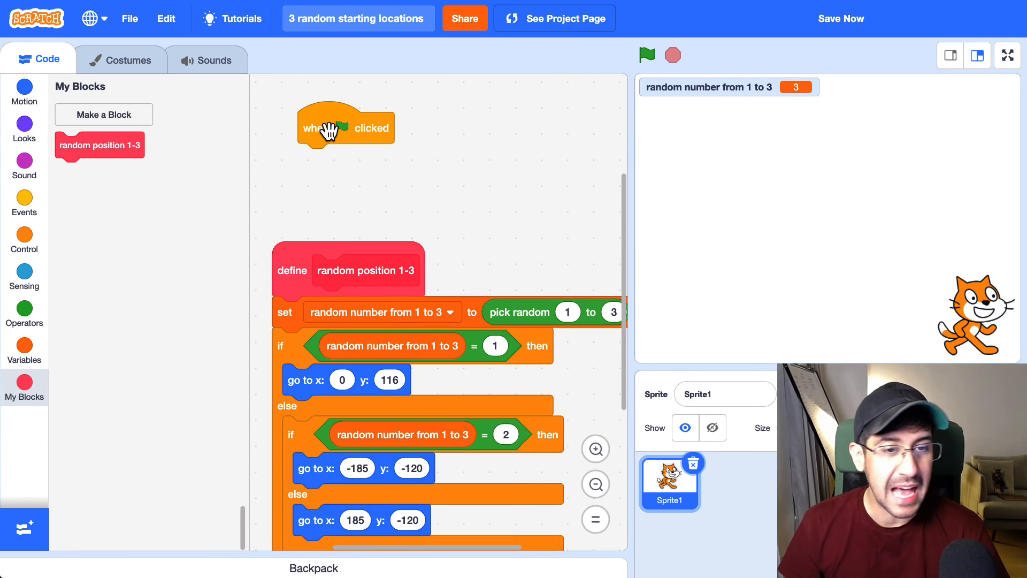
{"action": "left_click_drag", "start_coordinate": [99, 145], "coordinate": [351, 159]}
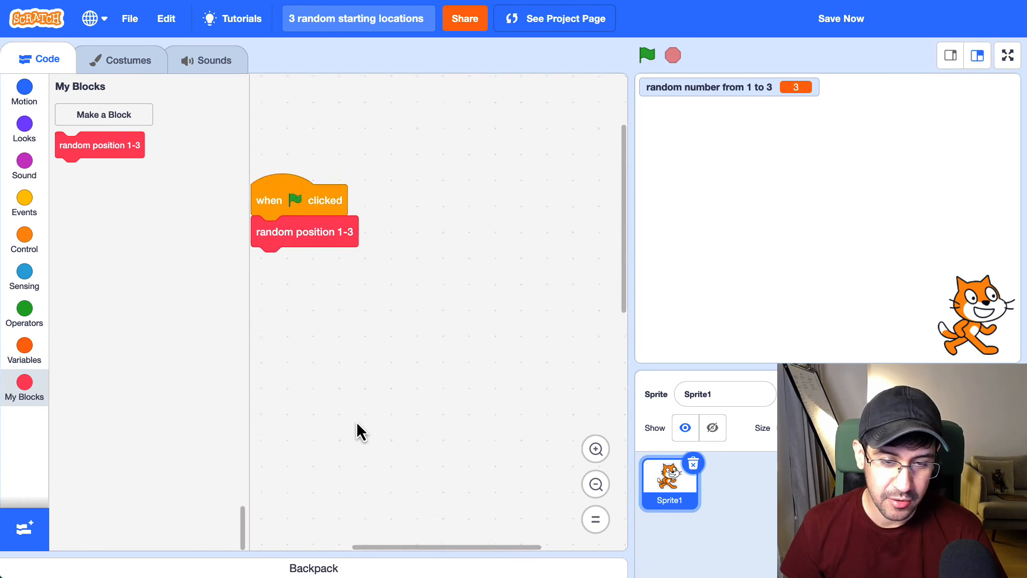
{"action": "left_click_drag", "start_coordinate": [299, 199], "coordinate": [333, 207]}
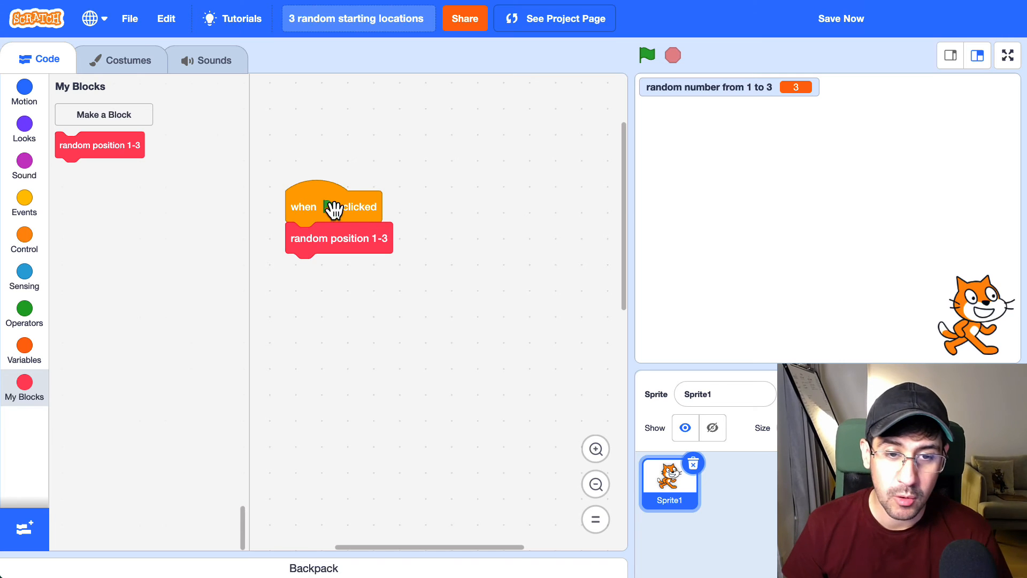
{"action": "left_click_drag", "start_coordinate": [334, 206], "coordinate": [324, 124]}
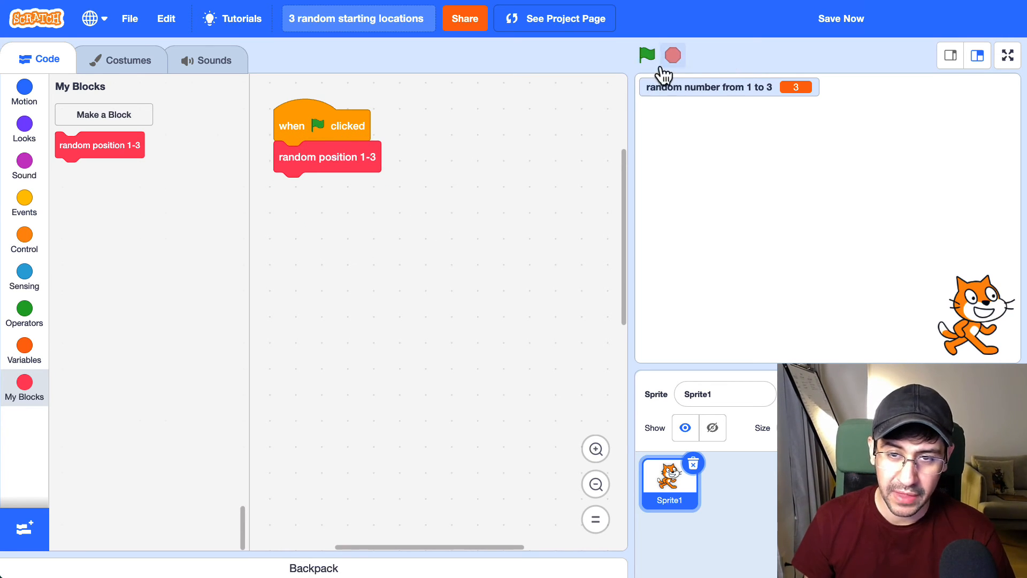
Test the green flag three times, then hide the 'random number from 1 to 3' readout.
{"action": "left_click", "coordinate": [647, 55]}
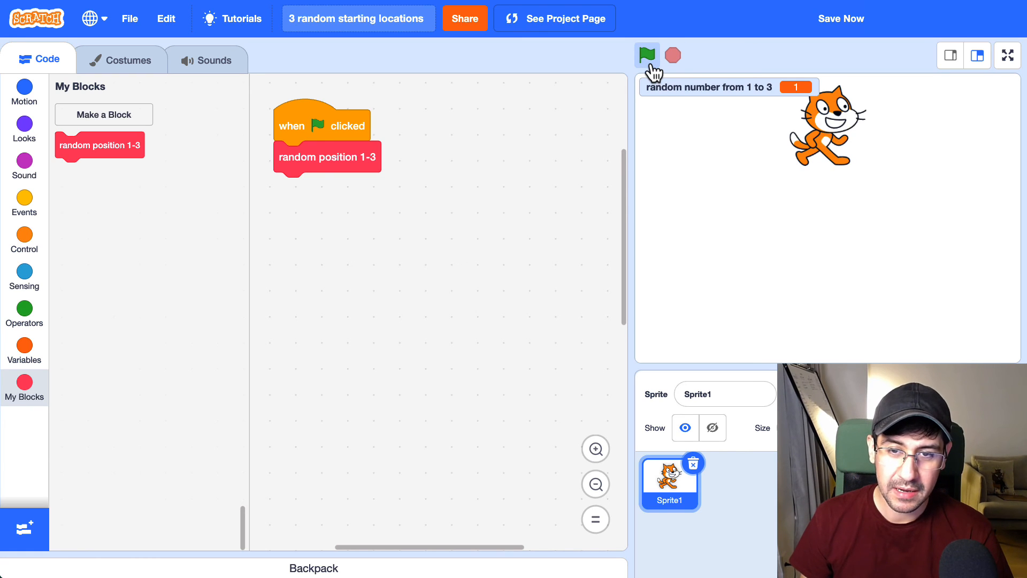
{"action": "left_click", "coordinate": [647, 54]}
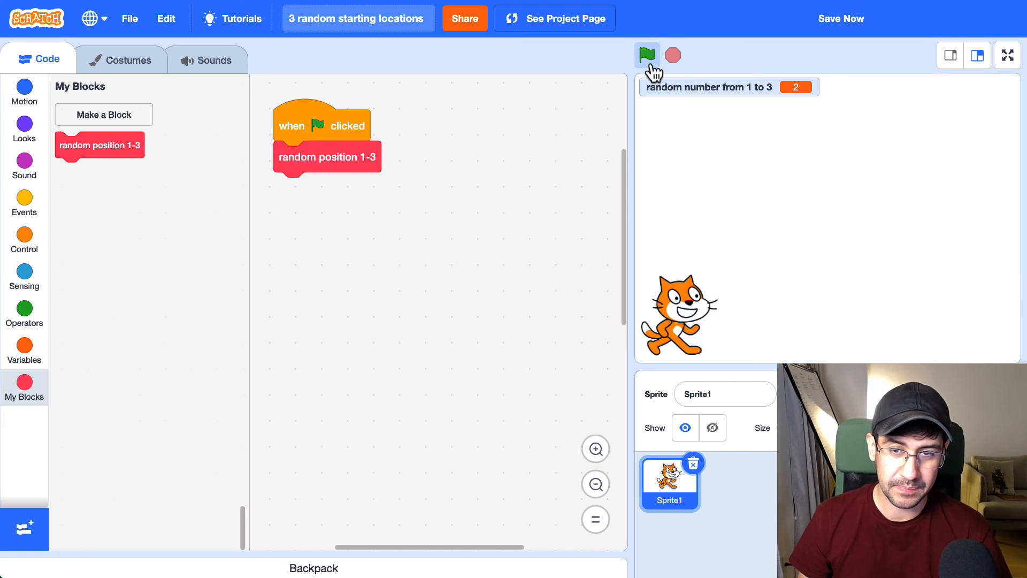
{"action": "left_click", "coordinate": [647, 55]}
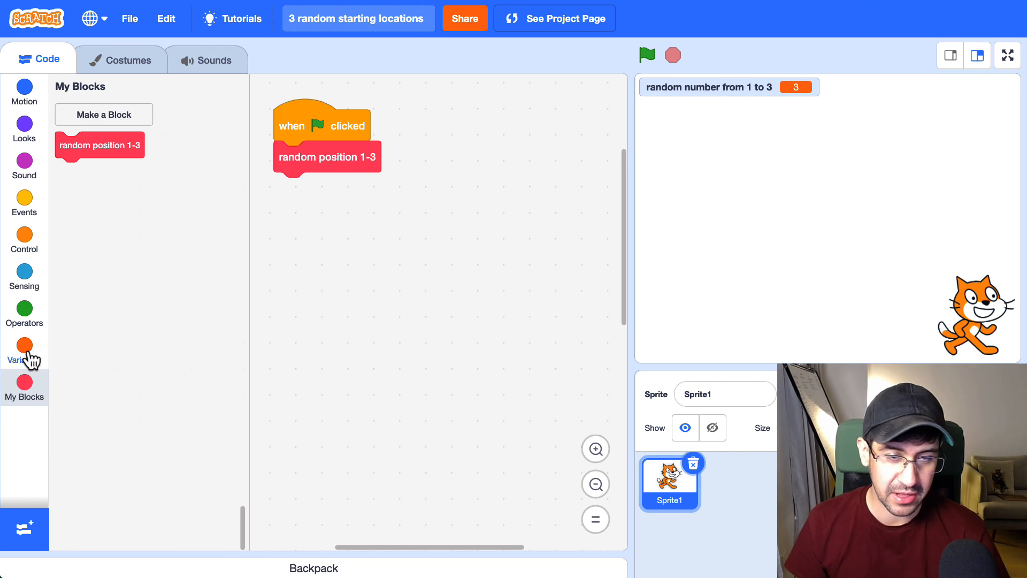
{"action": "left_click", "coordinate": [24, 347]}
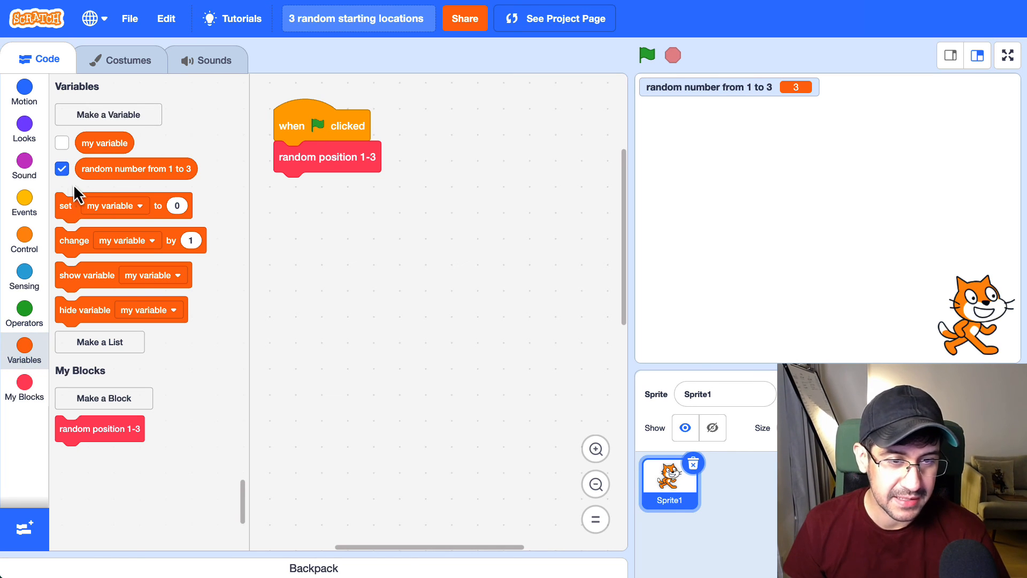
{"action": "left_click", "coordinate": [61, 169]}
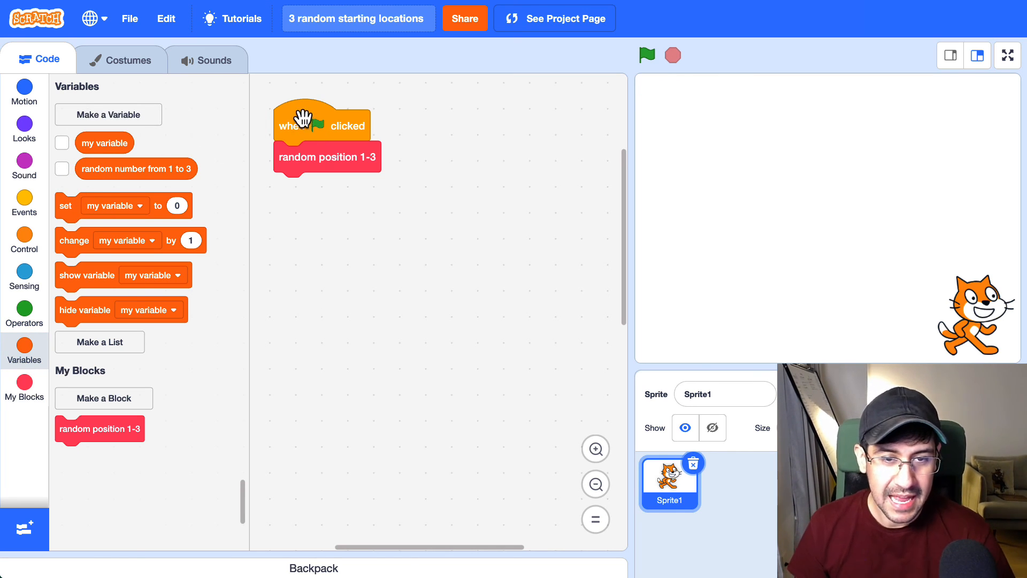